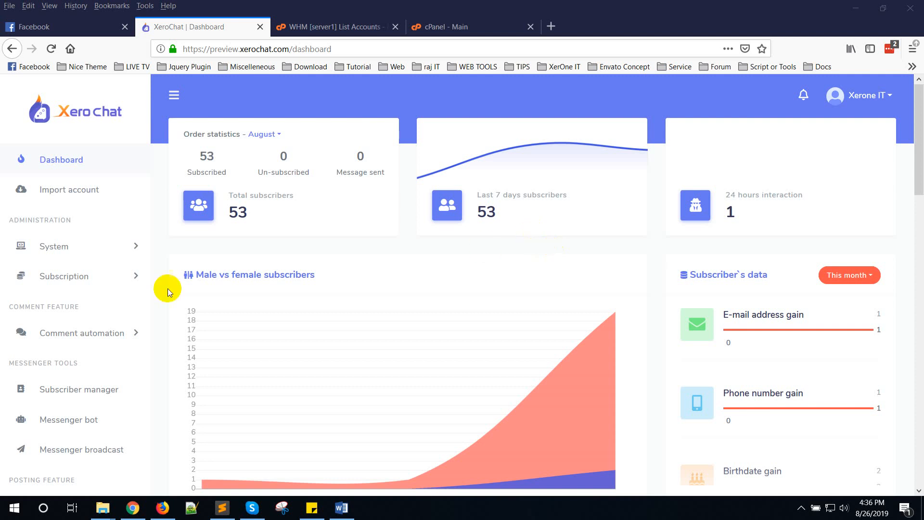
Go to the Cron job page under System administration.
click(52, 245)
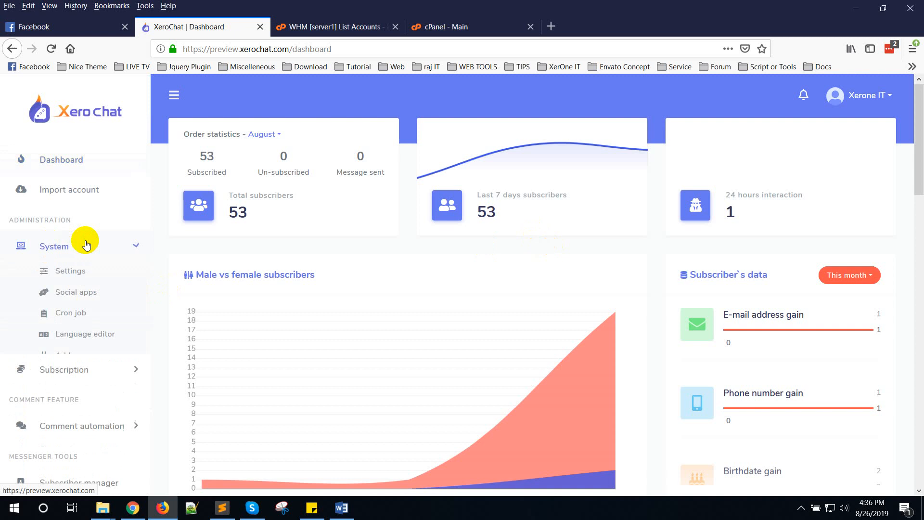
click(69, 312)
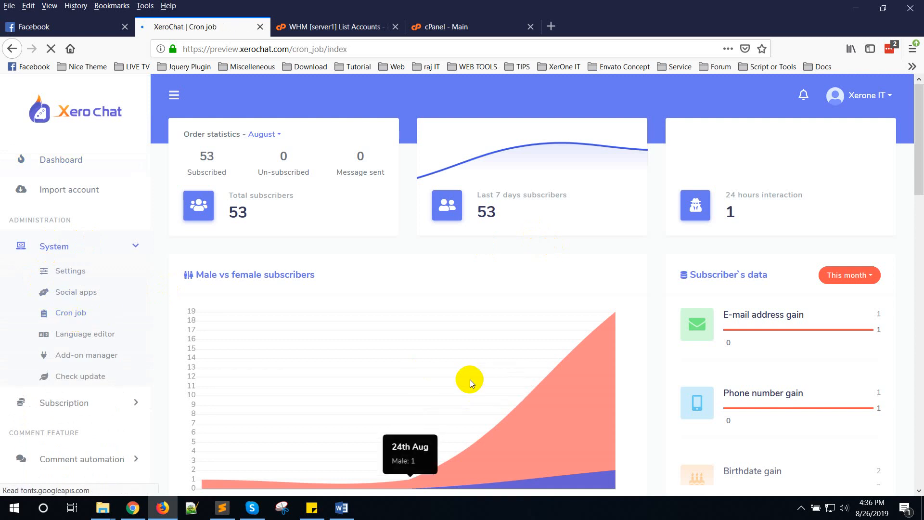
Review the subscriber profile update cron job command on the Cron job page.
scroll(down, 3)
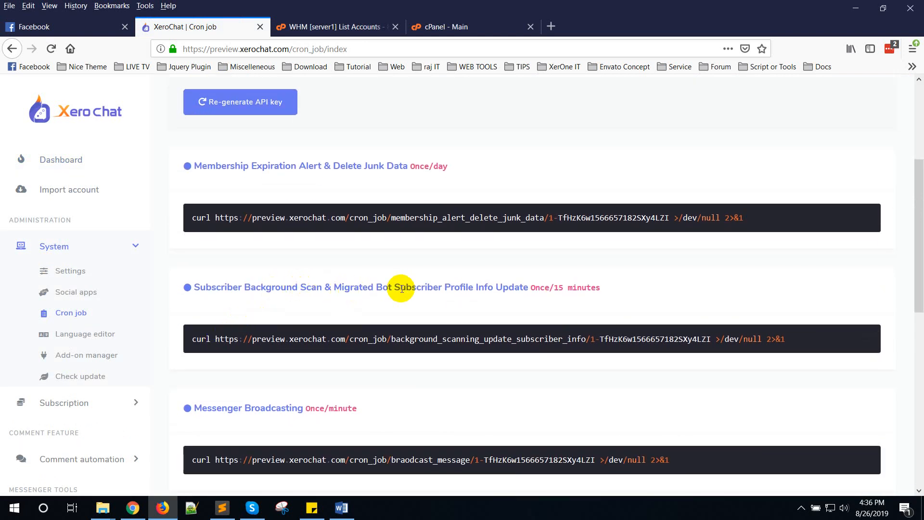
mouse_move(526, 292)
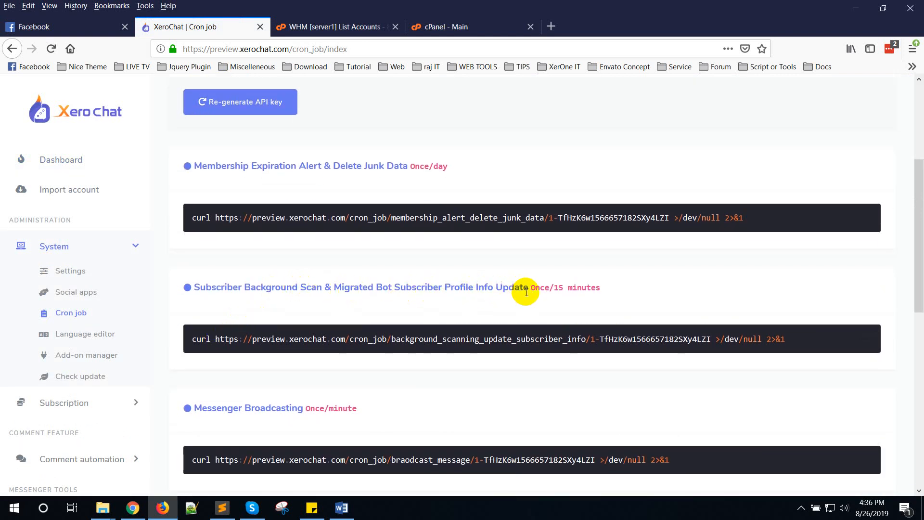
drag(192, 287, 528, 287)
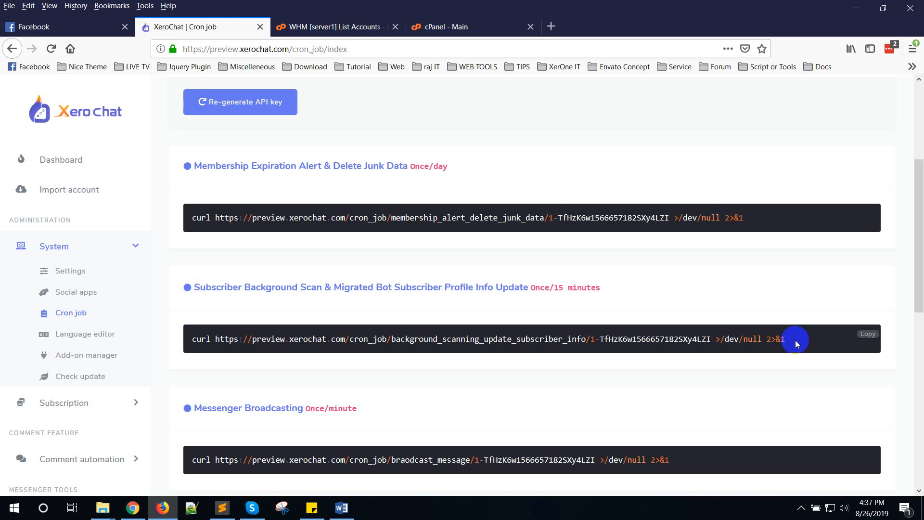
scroll(down, 3)
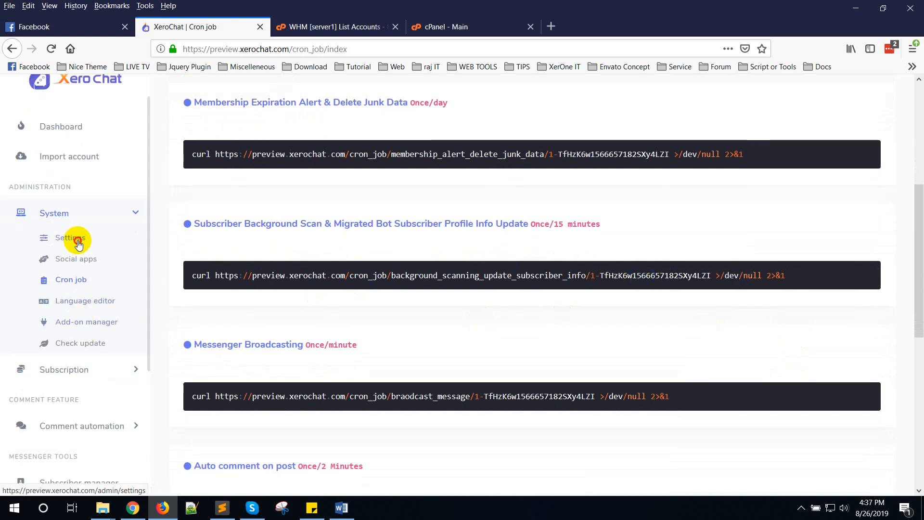
Go to System settings and enter the General settings via Change setting.
click(65, 237)
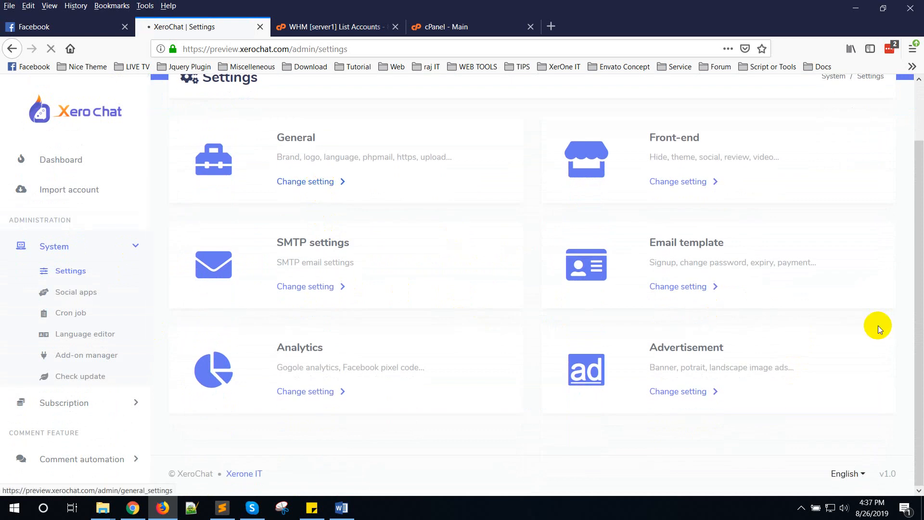
click(305, 181)
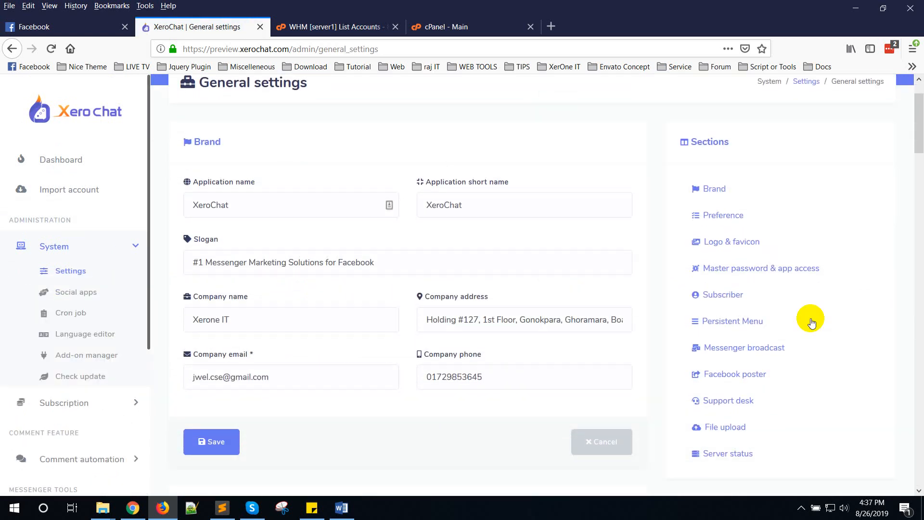
In the Subscriber section, change the profile information update limit per cron job from 100 to 500.
click(723, 295)
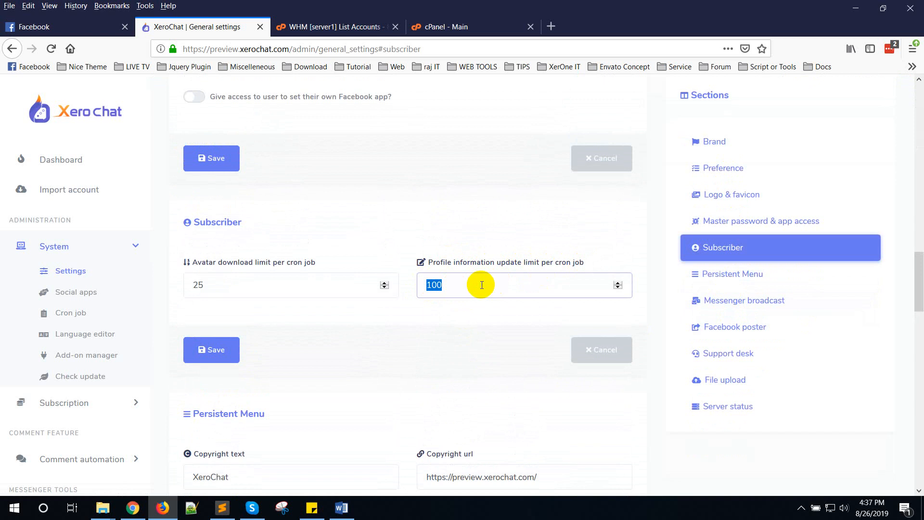
text(3)
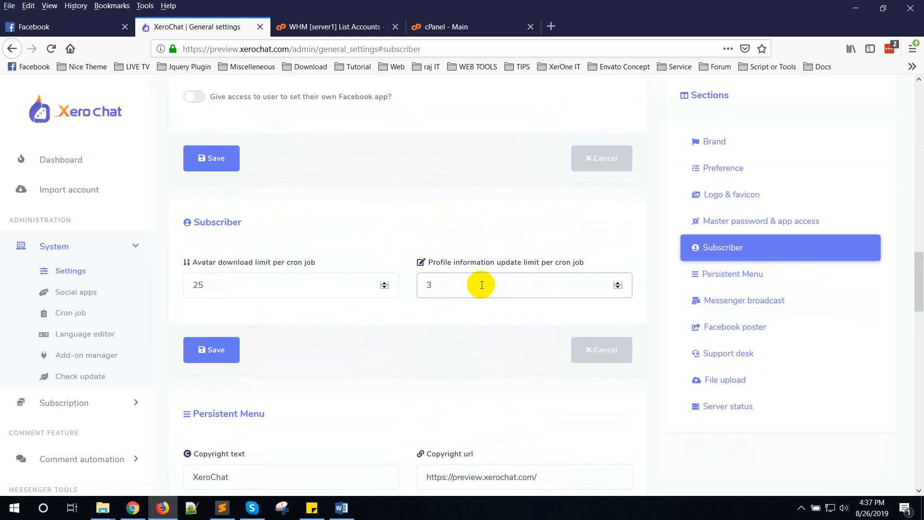
text(5)
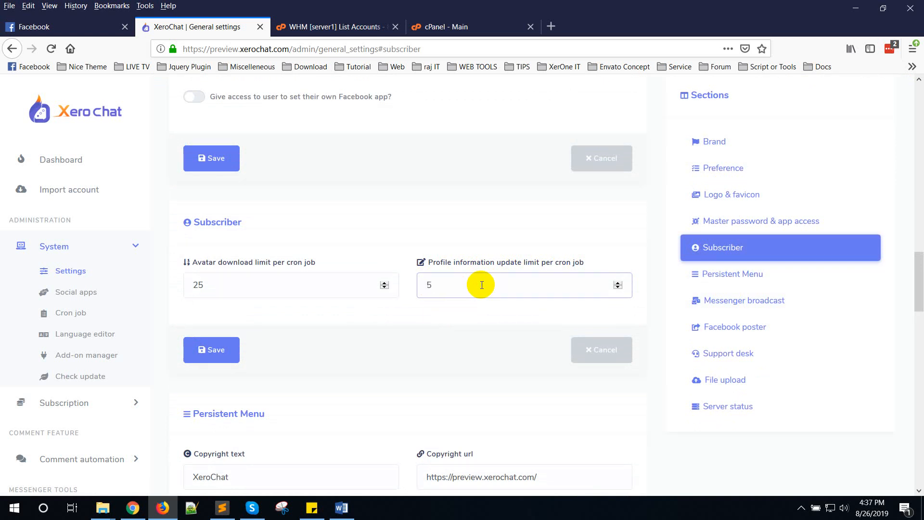
text(00)
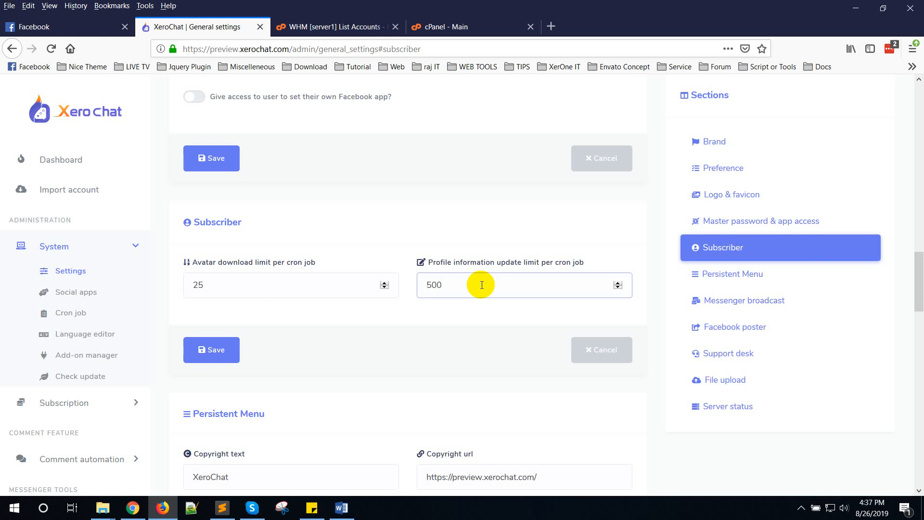
mouse_move(518, 329)
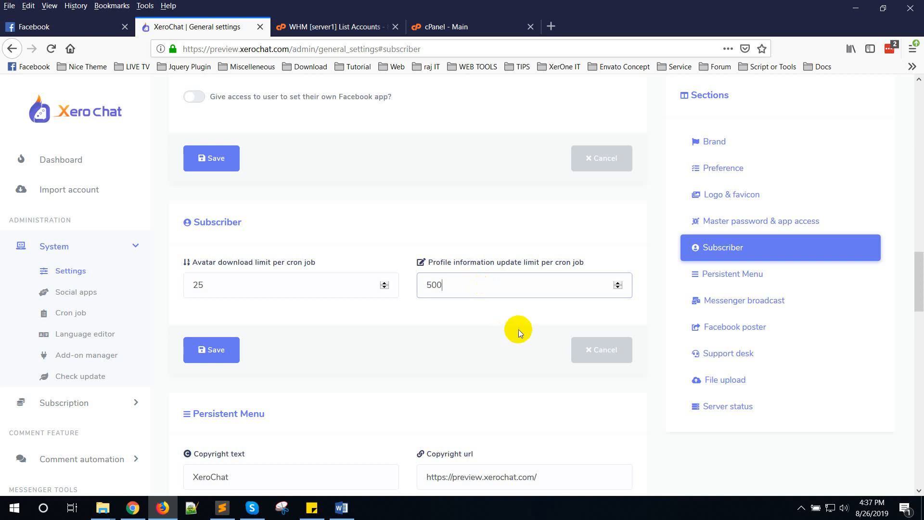